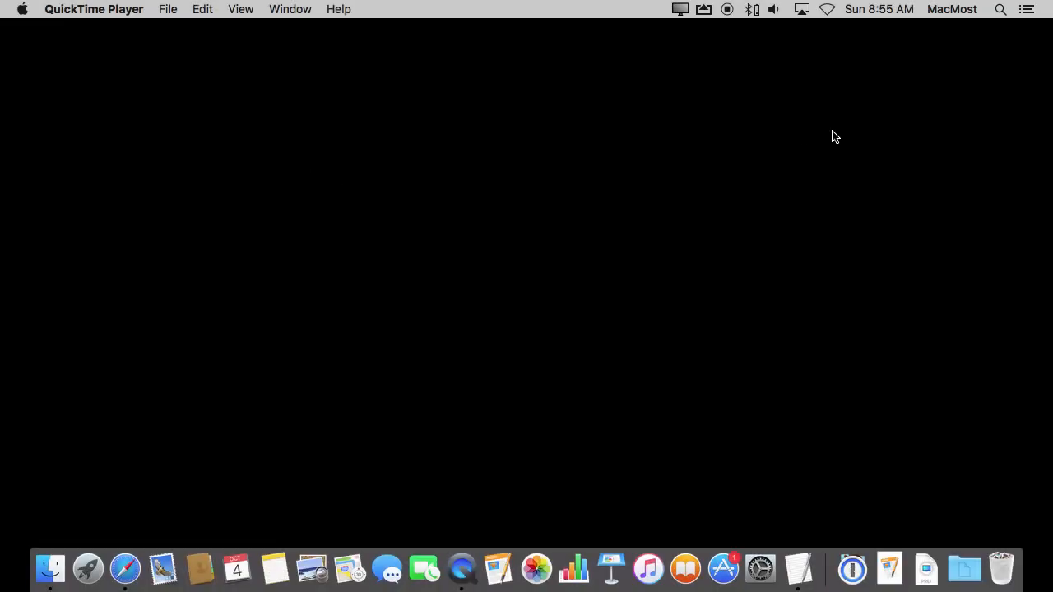
{"action": "mouse_move", "coordinate": [1005, 13]}
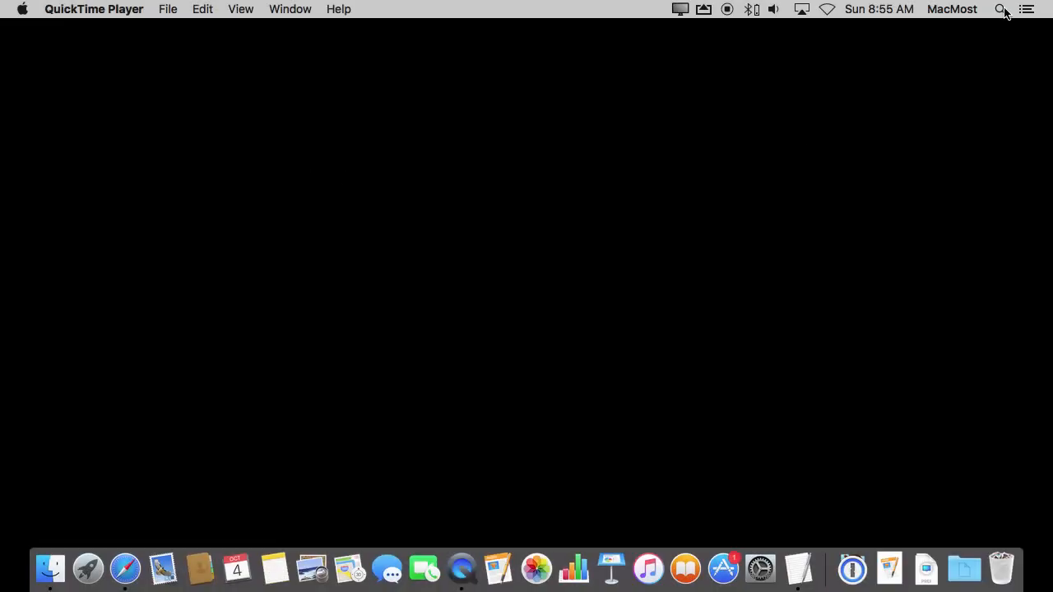
Step: Bring up an empty Spotlight search from the menu-bar magnifying glass
{"action": "left_click", "coordinate": [1000, 10]}
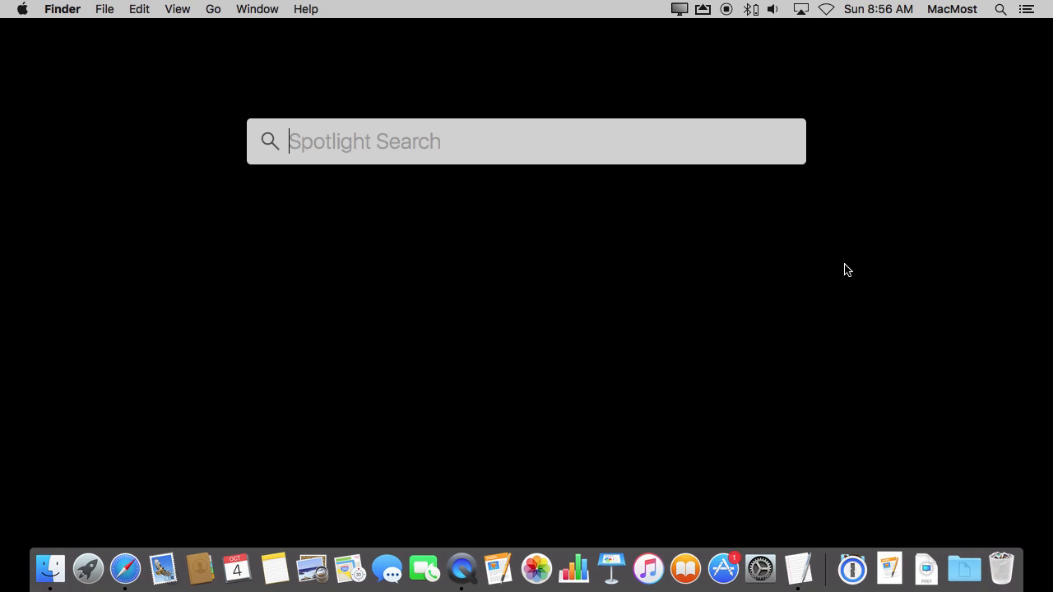
Step: Show the weather for Aurora, CO, then the extended forecast for Washington, DC
{"action": "type", "text": "weath"}
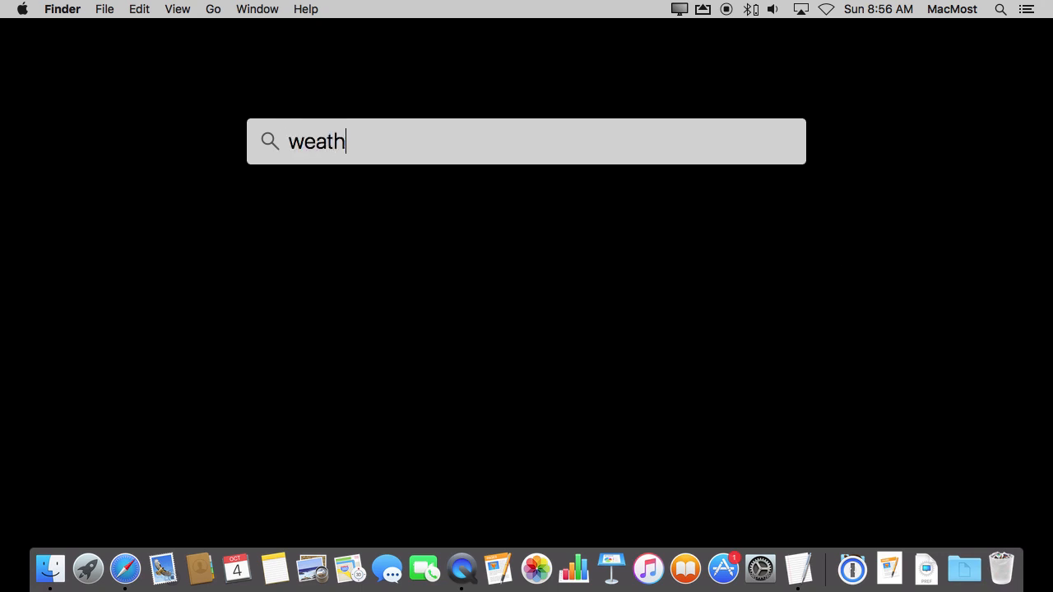
{"action": "type", "text": "er"}
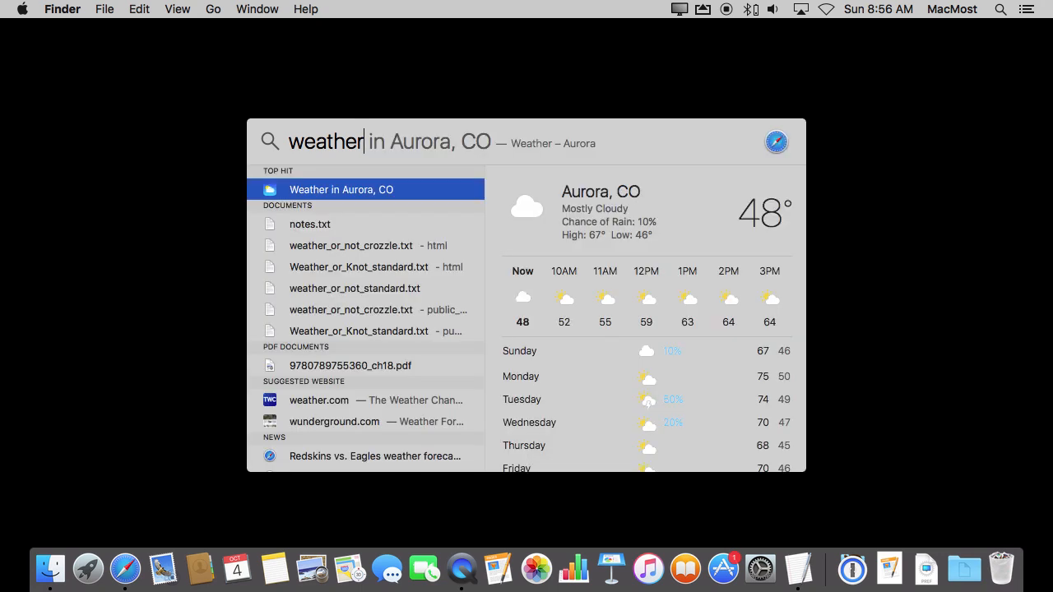
{"action": "mouse_move", "coordinate": [704, 326]}
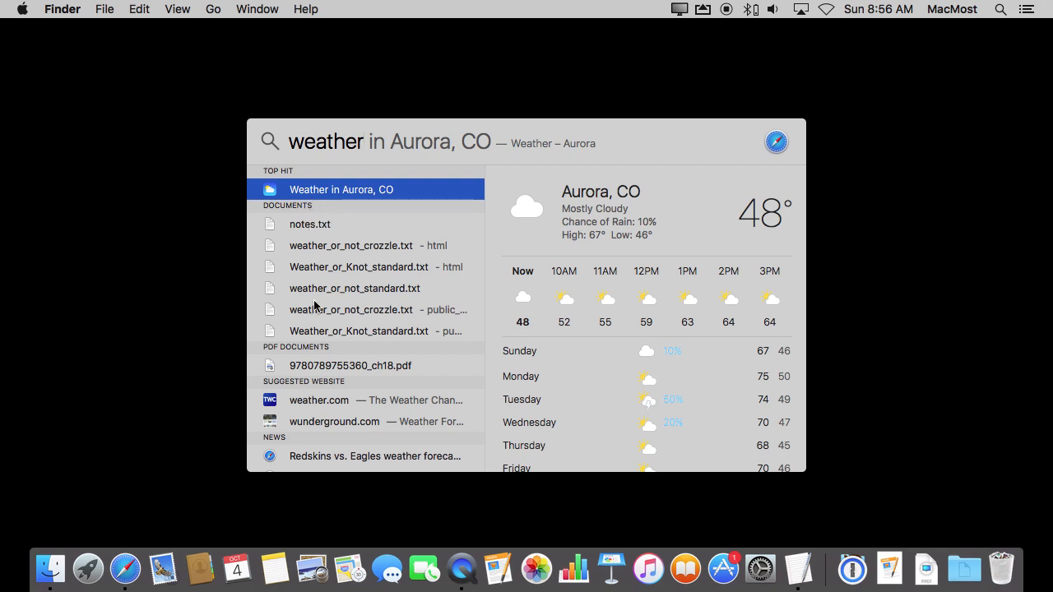
{"action": "mouse_move", "coordinate": [387, 402]}
{"action": "type", "text": " in Washington"}
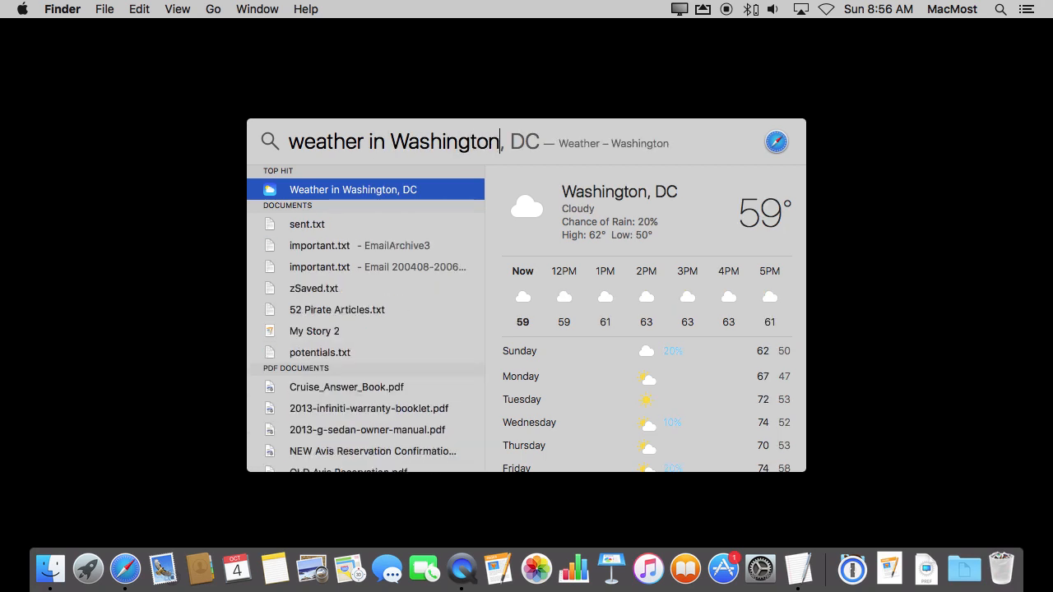
{"action": "mouse_move", "coordinate": [658, 368]}
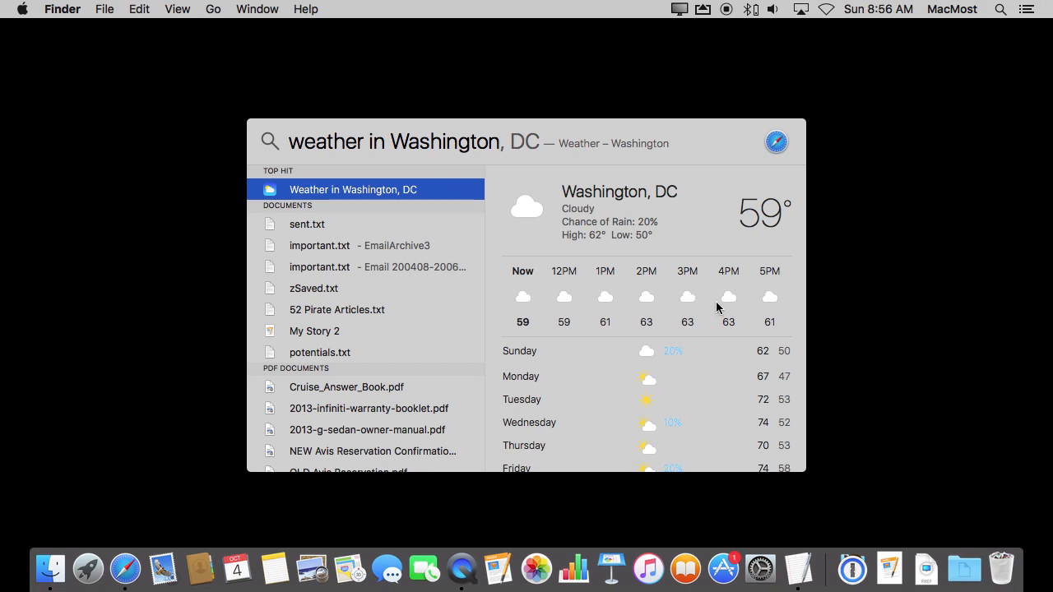
{"action": "mouse_move", "coordinate": [615, 199]}
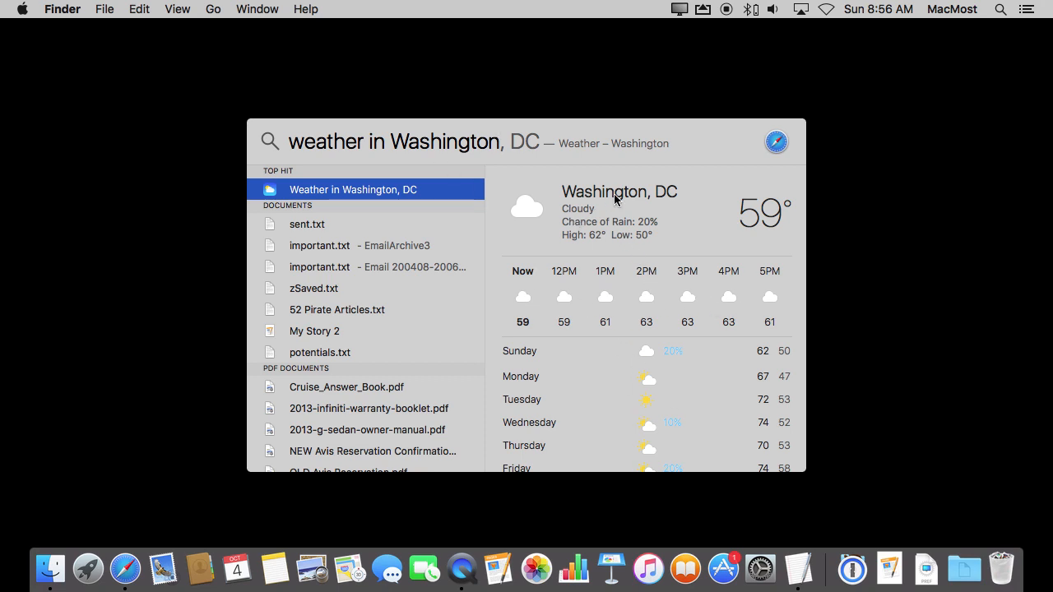
{"action": "scroll", "scroll_direction": "down", "scroll_amount": 3}
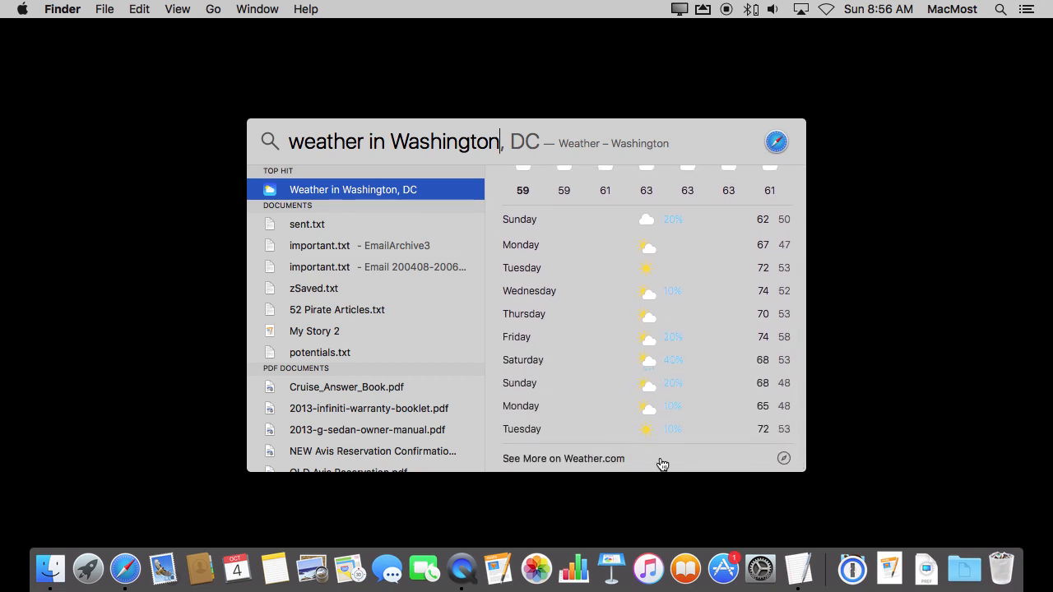
{"action": "mouse_move", "coordinate": [731, 262]}
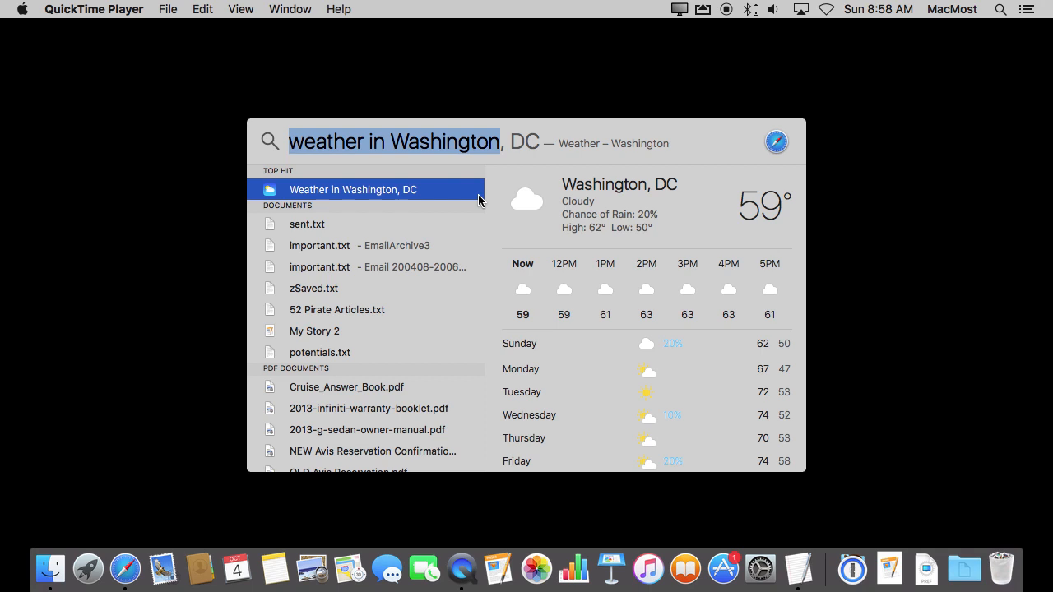
Step: Show the Rockies schedule card, then the Broncos schedule card, and clear the search
{"action": "type", "text": "rockies schedule"}
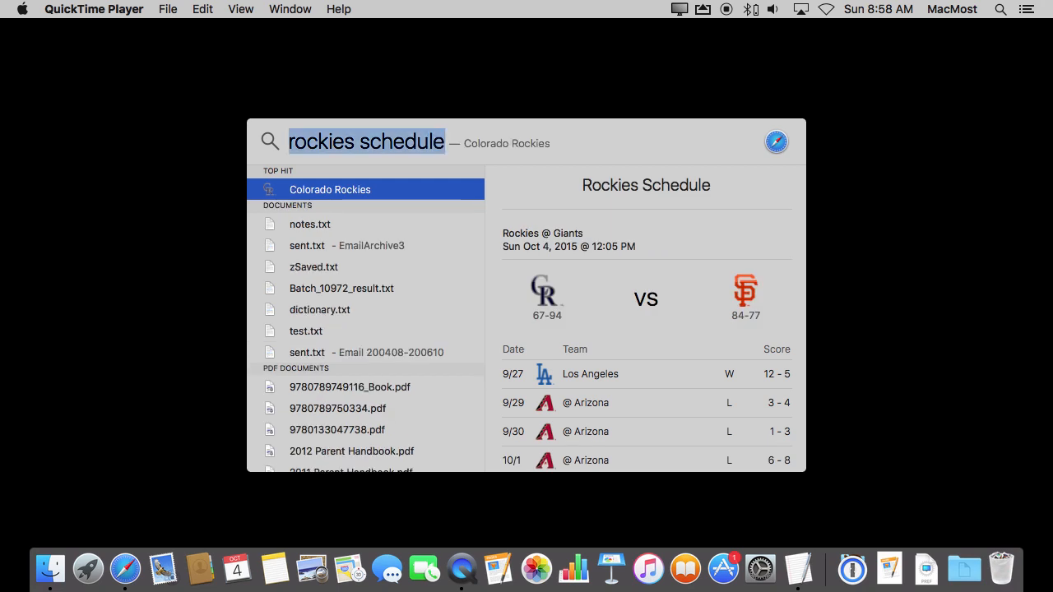
{"action": "type", "text": "Broncos"}
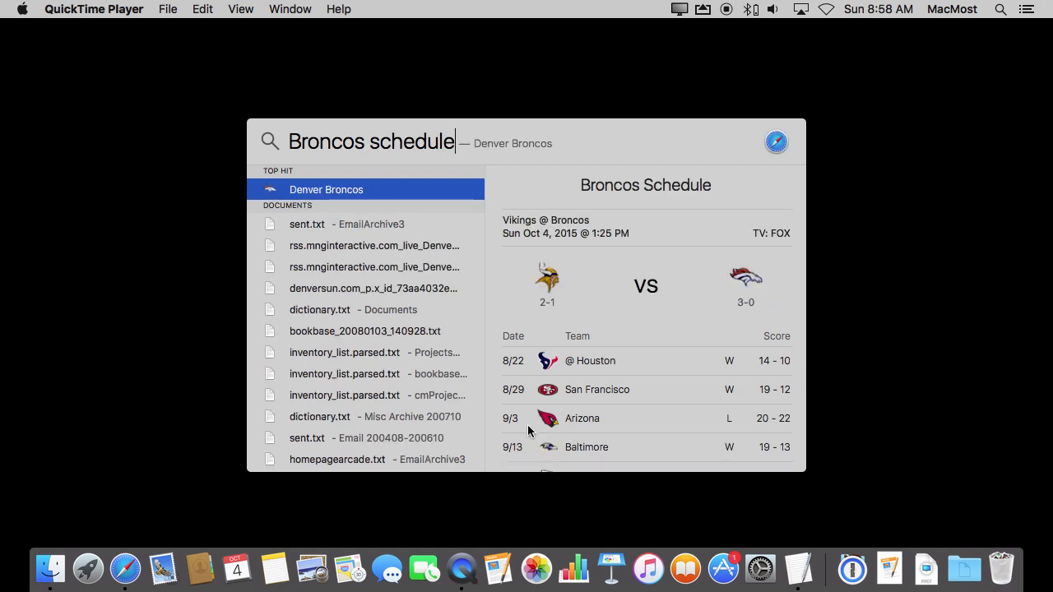
{"action": "scroll", "scroll_direction": "down", "scroll_amount": 3}
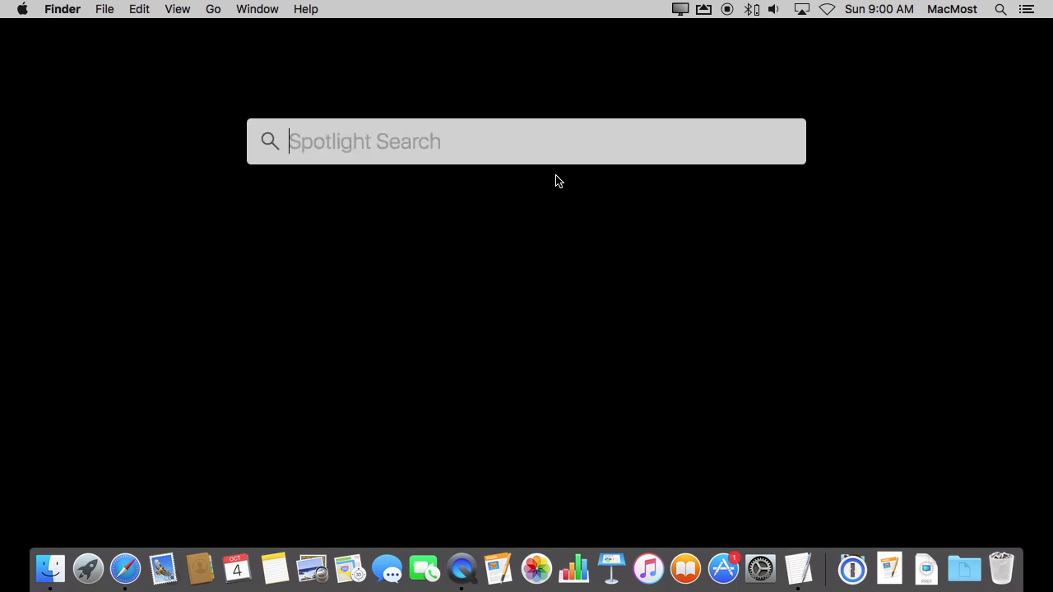
Step: Show the TSLA stock quote, then query 'stock appl' for Apple and clear the field
{"action": "type", "text": "tsla"}
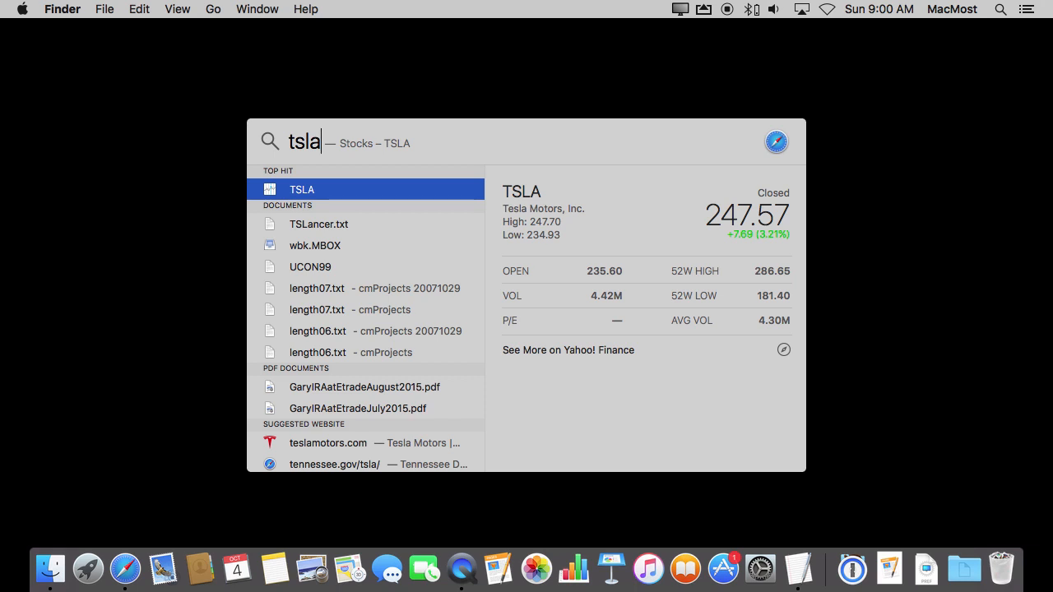
{"action": "type", "text": "s"}
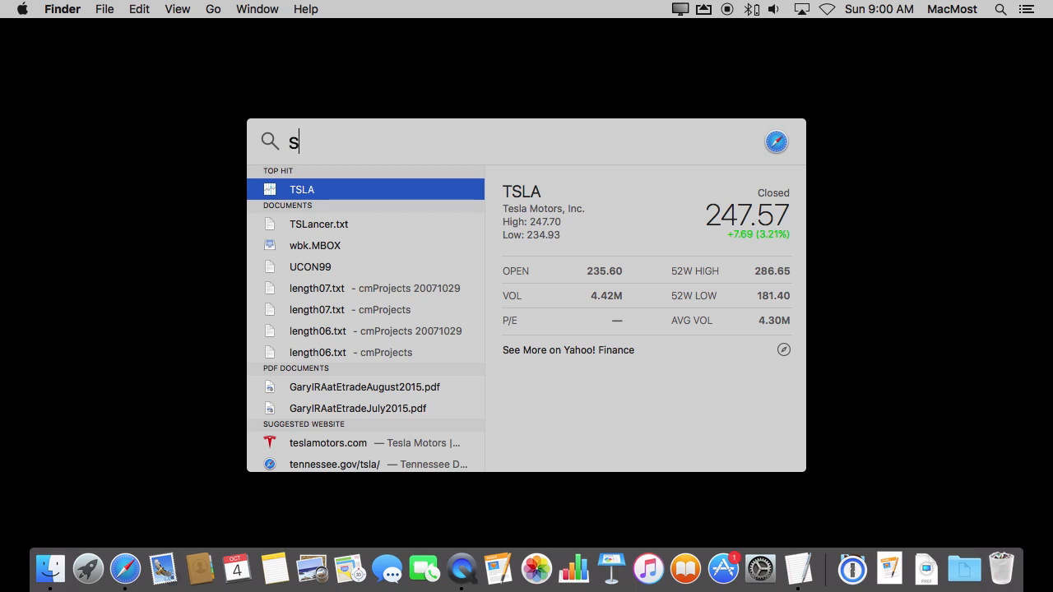
{"action": "type", "text": "tock app"}
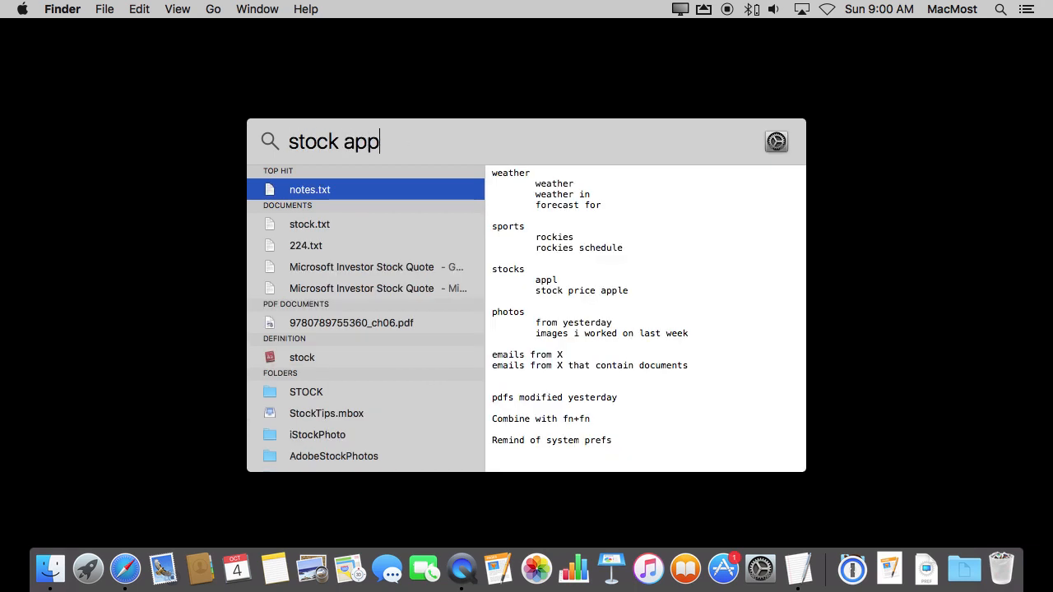
{"action": "type", "text": "l"}
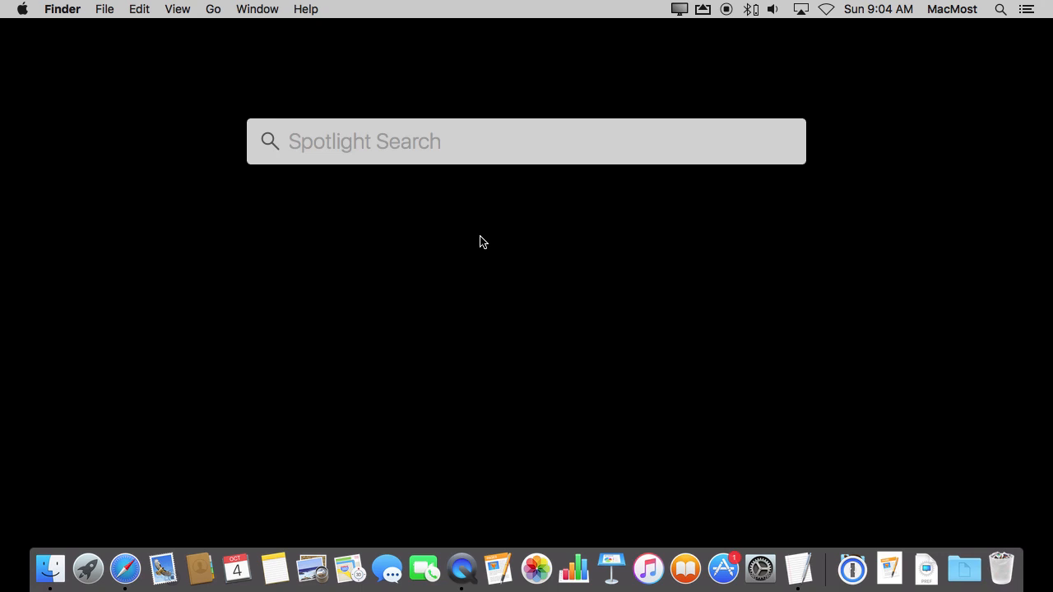
Step: List documents created this week and preview the List of Ideas note
{"action": "type", "text": "documents created this week"}
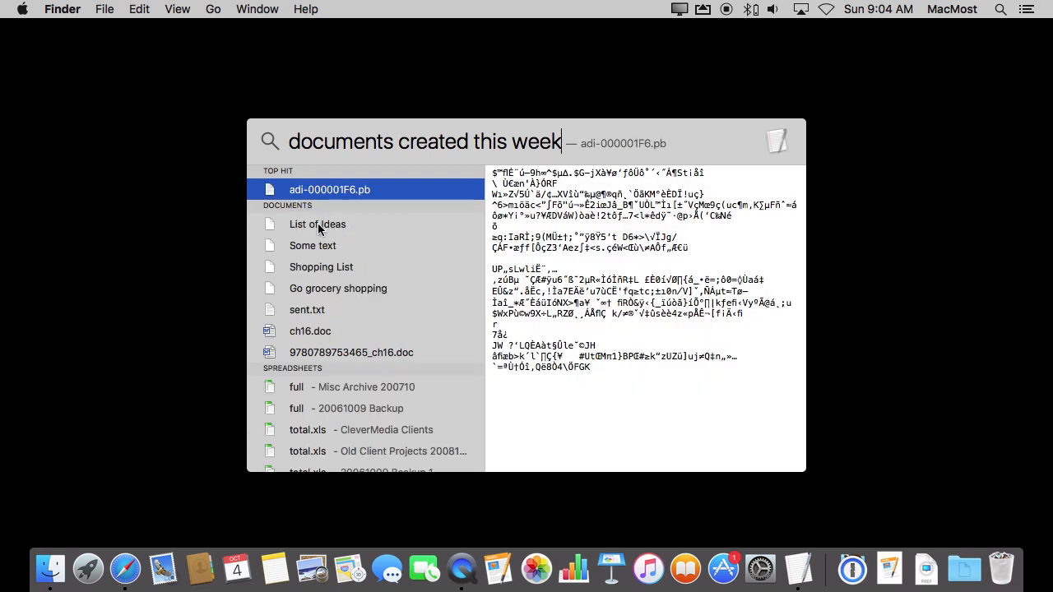
{"action": "left_click", "coordinate": [318, 224]}
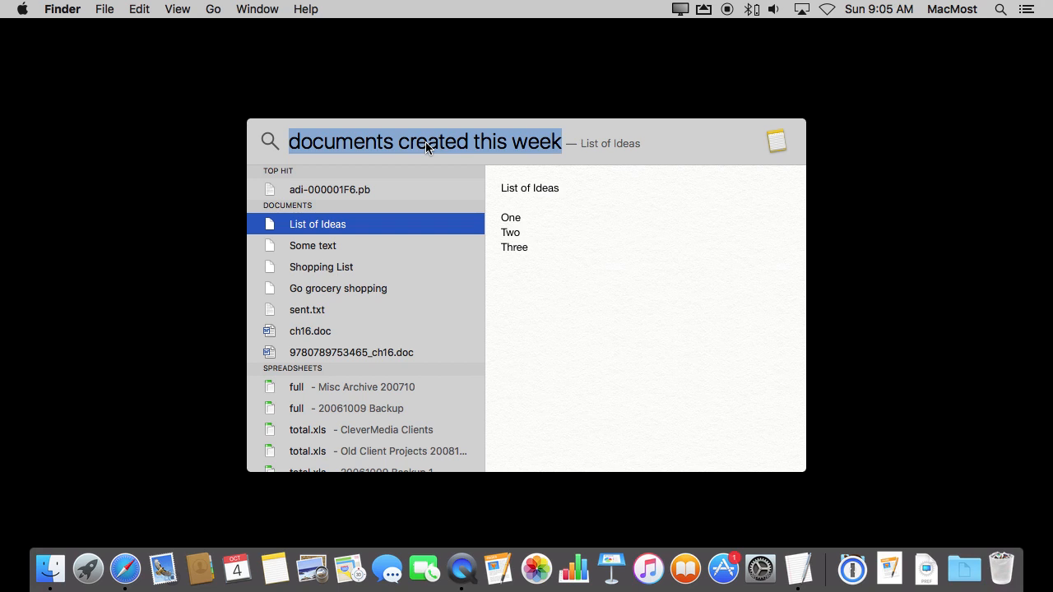
{"action": "mouse_move", "coordinate": [514, 146]}
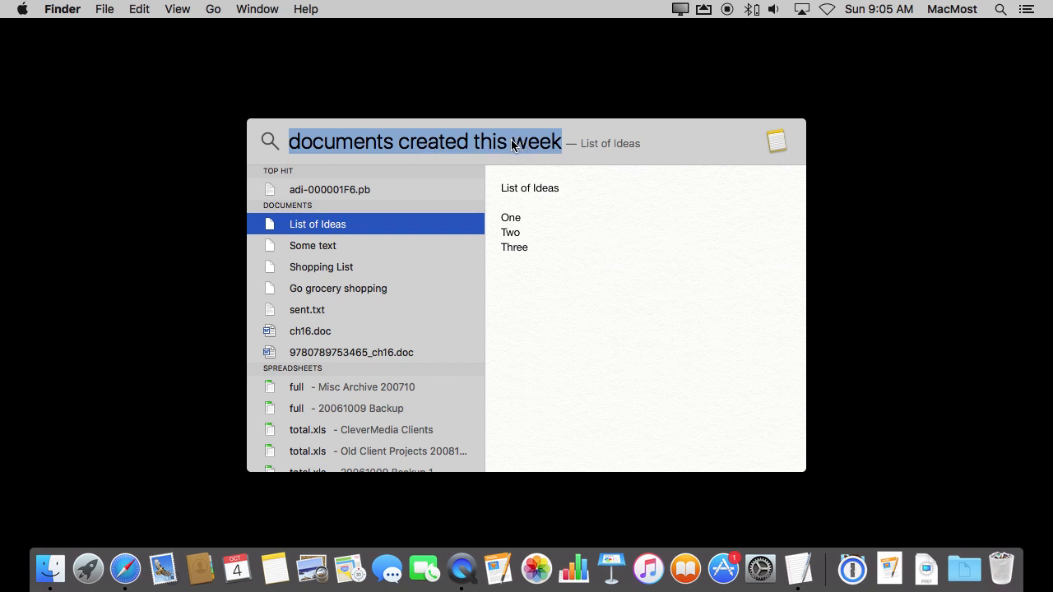
{"action": "mouse_move", "coordinate": [349, 154]}
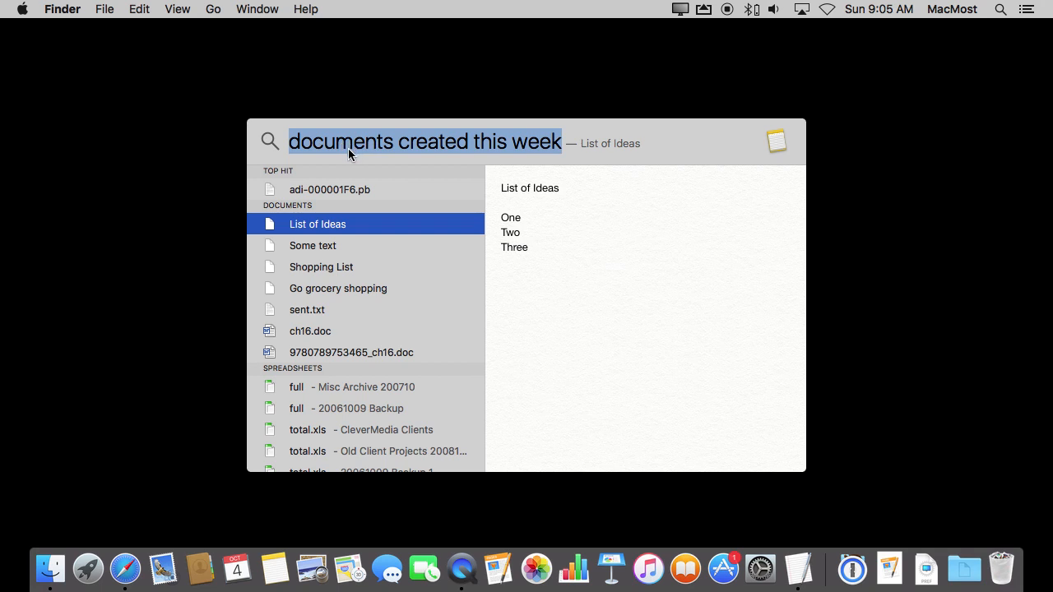
{"action": "mouse_move", "coordinate": [461, 141]}
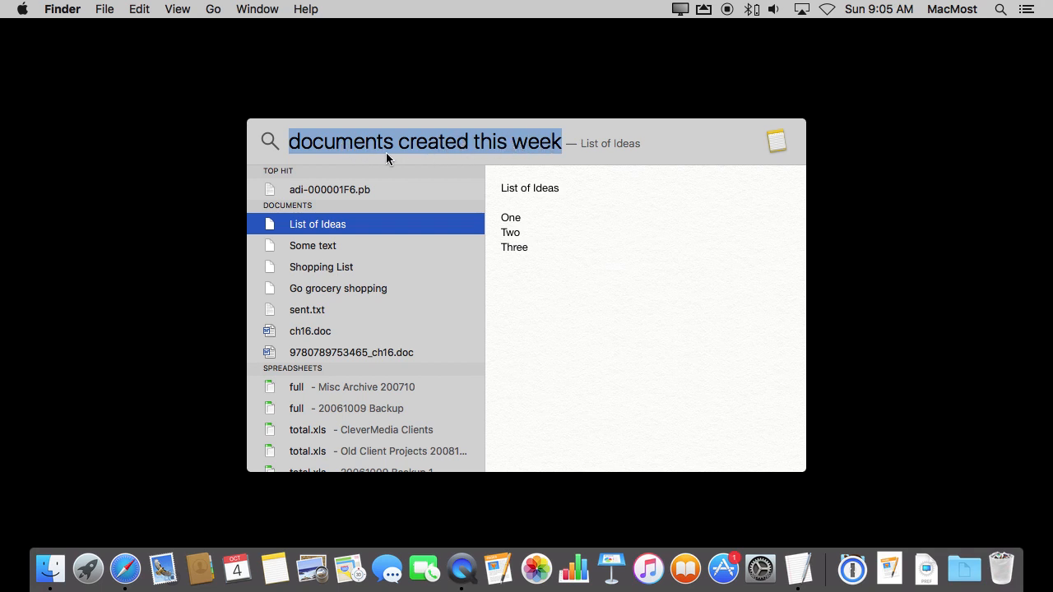
{"action": "mouse_move", "coordinate": [464, 336]}
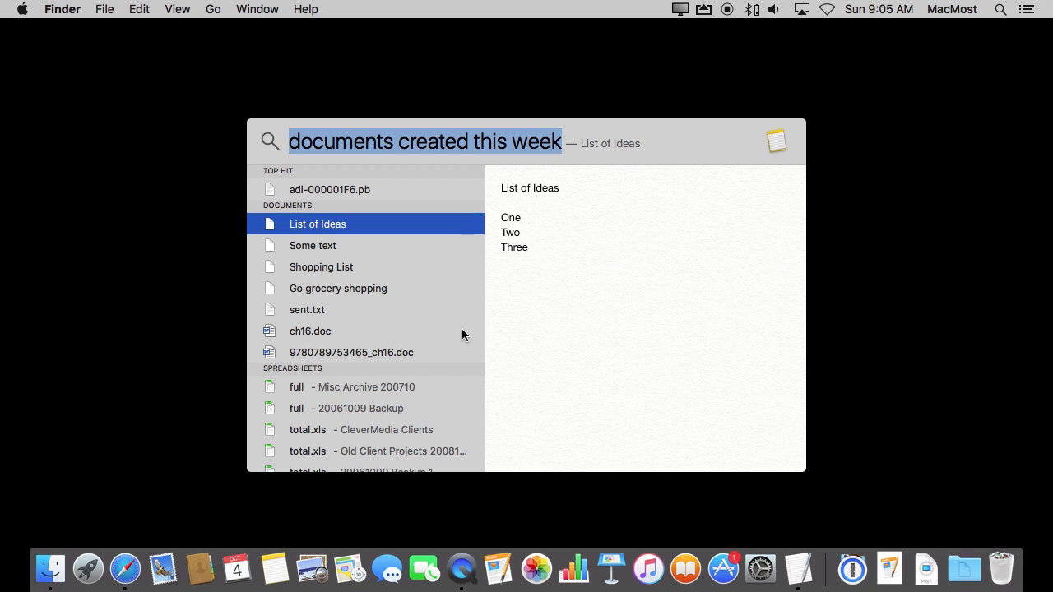
{"action": "mouse_move", "coordinate": [365, 240]}
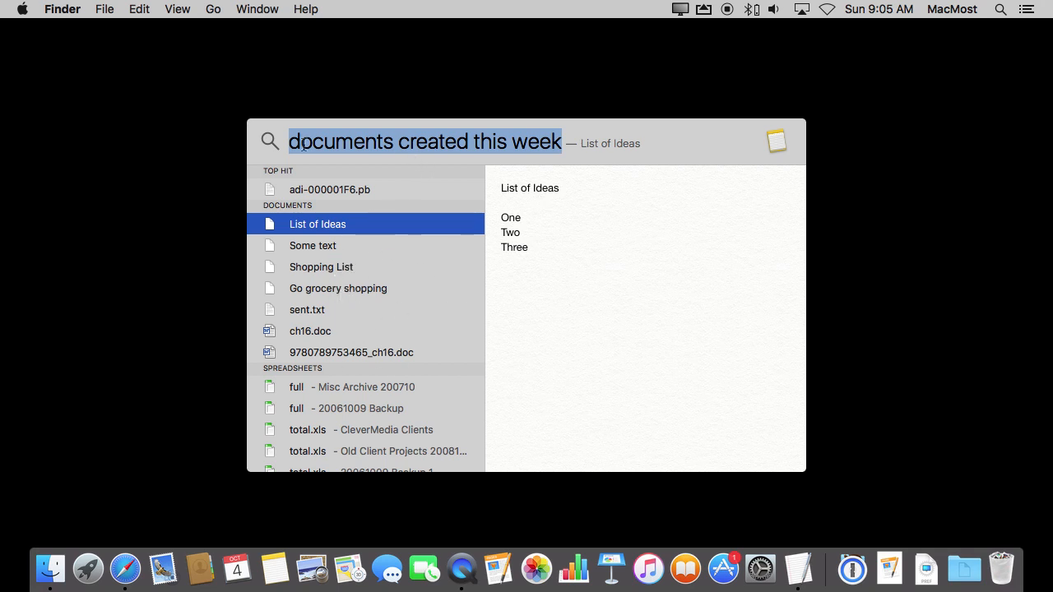
{"action": "mouse_move", "coordinate": [451, 221]}
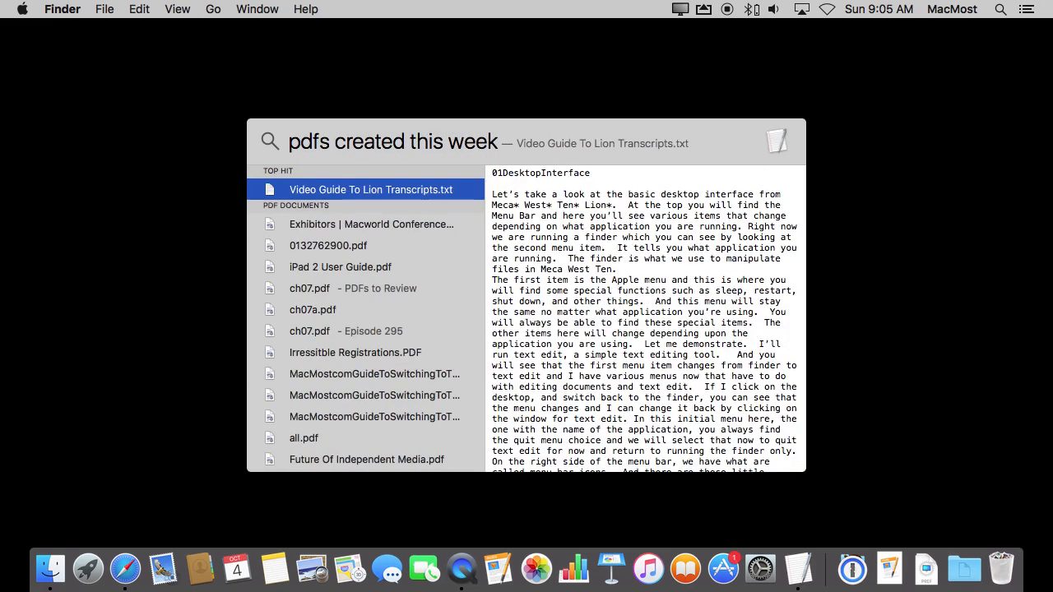
Step: Replace the query by dictating 'PDFs', then leave Spotlight via the Apple menu
{"action": "double_click", "coordinate": [309, 141]}
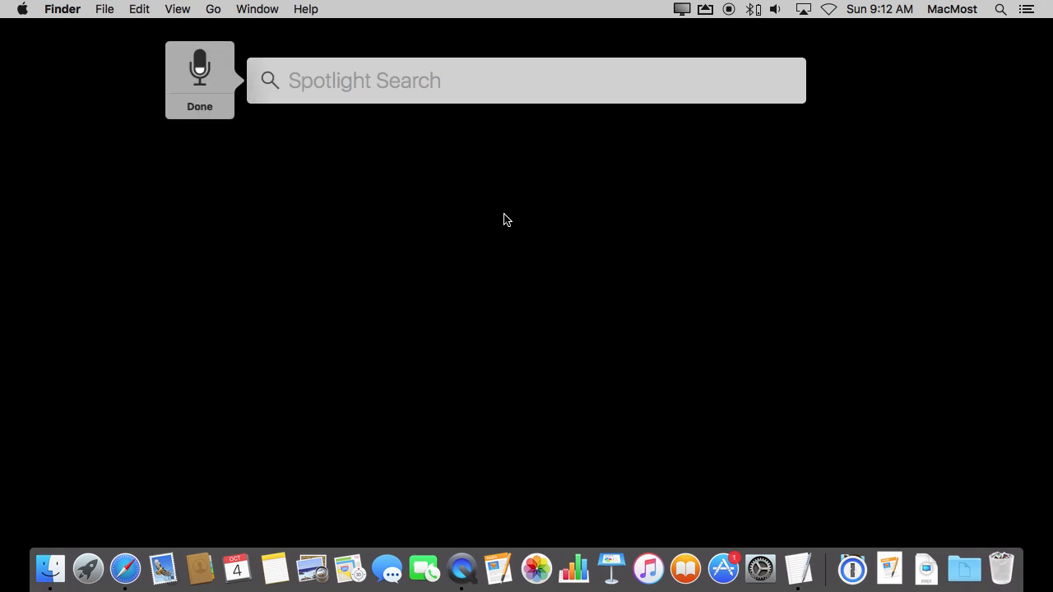
{"action": "type", "text": "PDFs"}
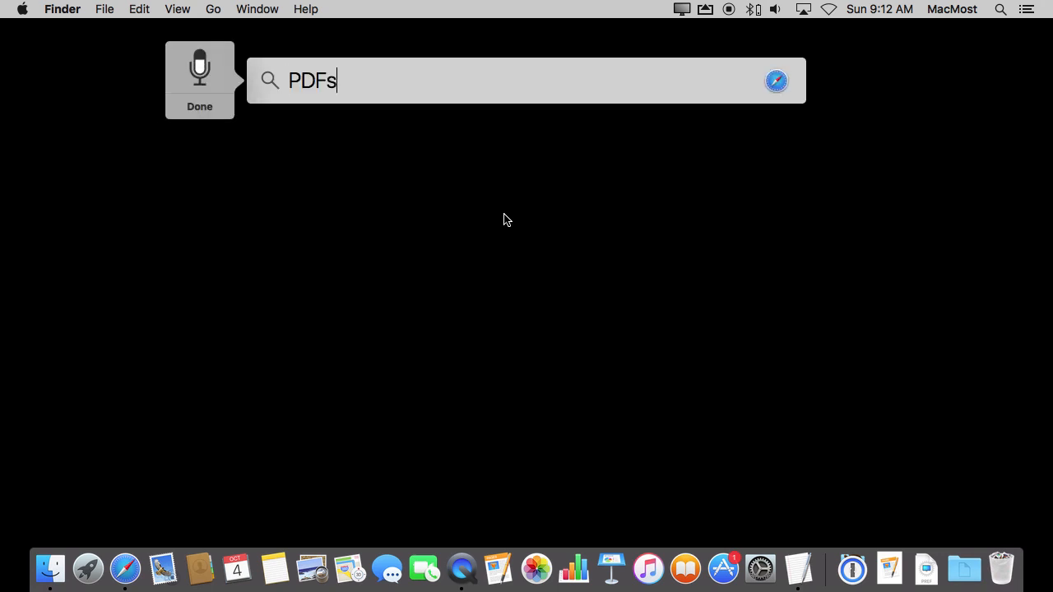
{"action": "left_click", "coordinate": [23, 10]}
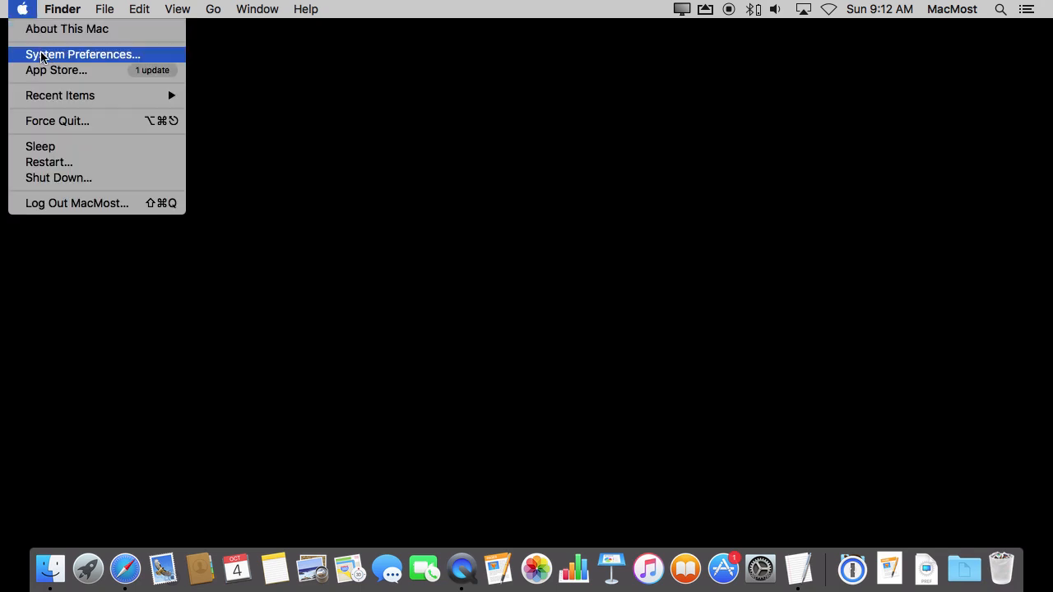
Step: Show the Spotlight Search Results category list, including PDF Documents, in System Preferences
{"action": "left_click", "coordinate": [82, 54]}
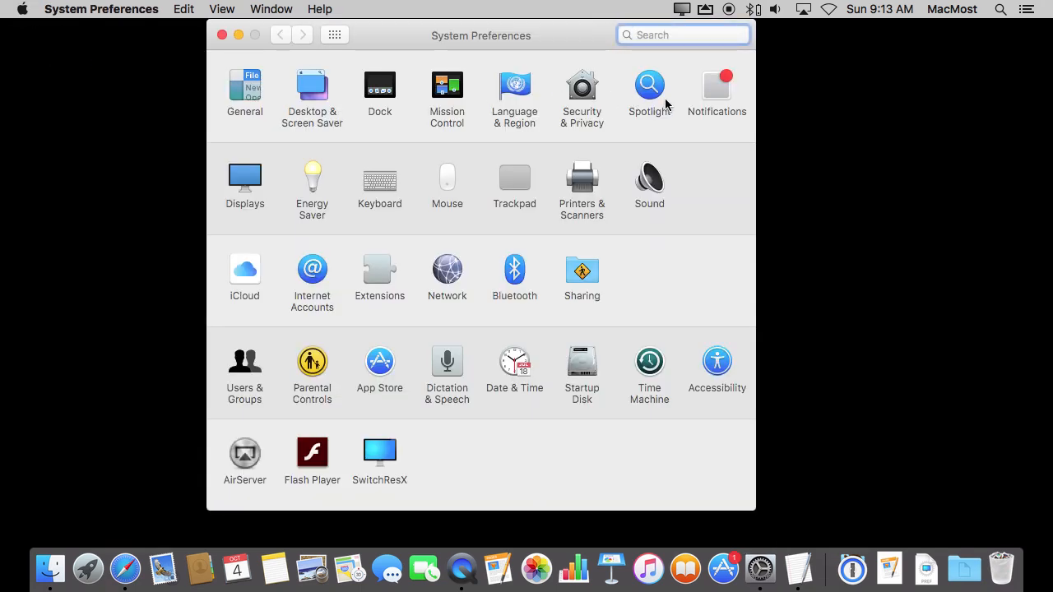
{"action": "left_click", "coordinate": [648, 85]}
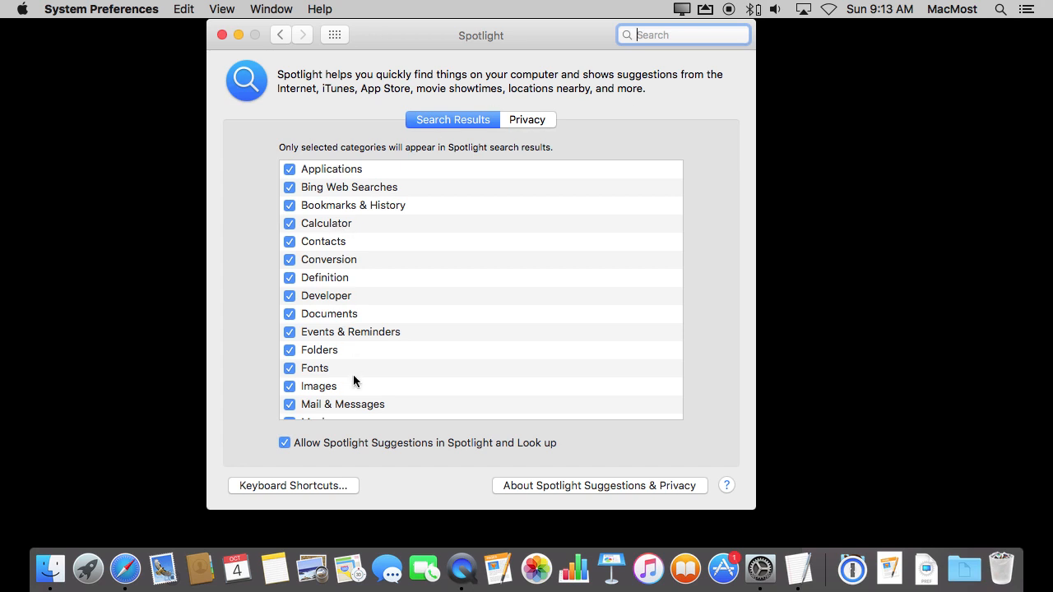
{"action": "scroll", "scroll_direction": "down", "scroll_amount": 3}
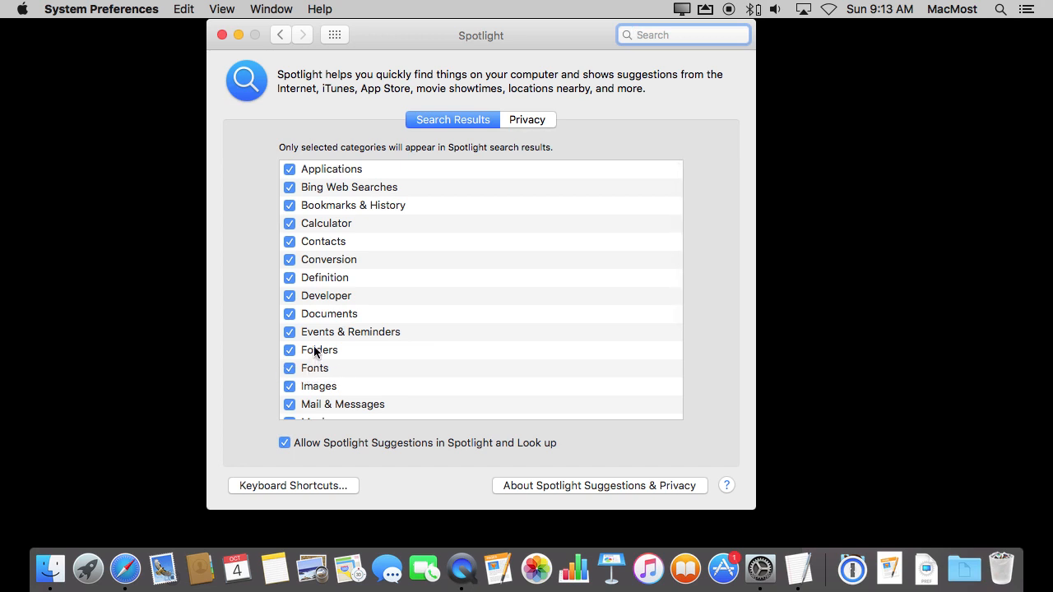
{"action": "scroll", "scroll_direction": "down", "scroll_amount": 3}
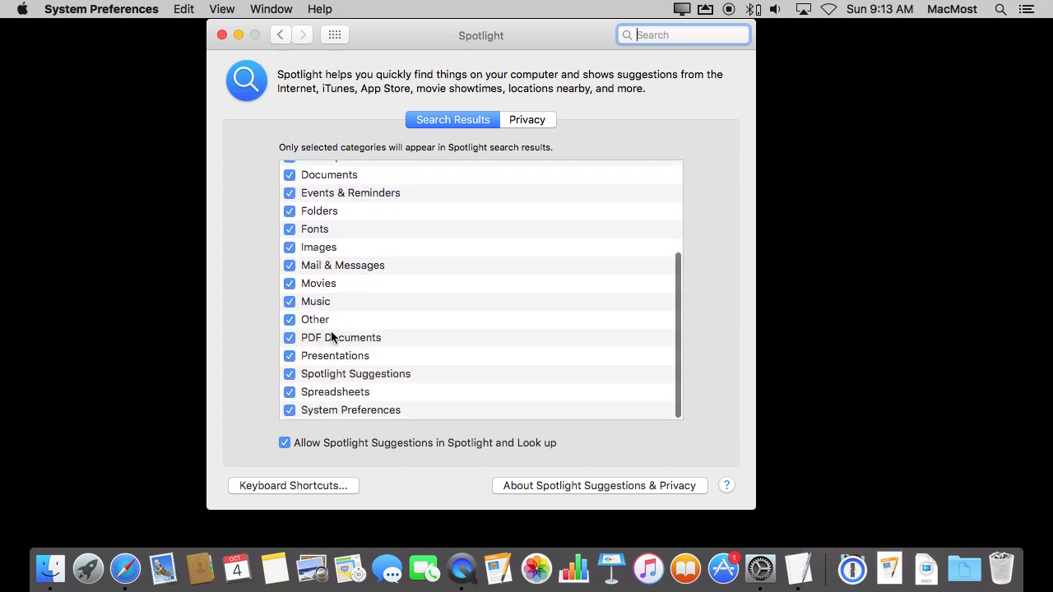
{"action": "mouse_move", "coordinate": [451, 194]}
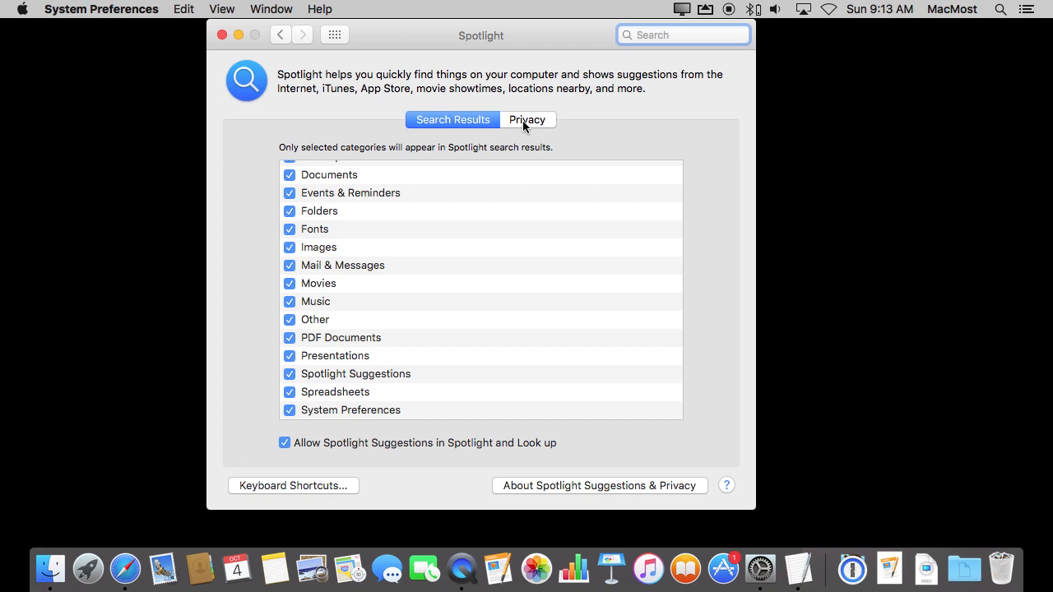
{"action": "left_click", "coordinate": [527, 119]}
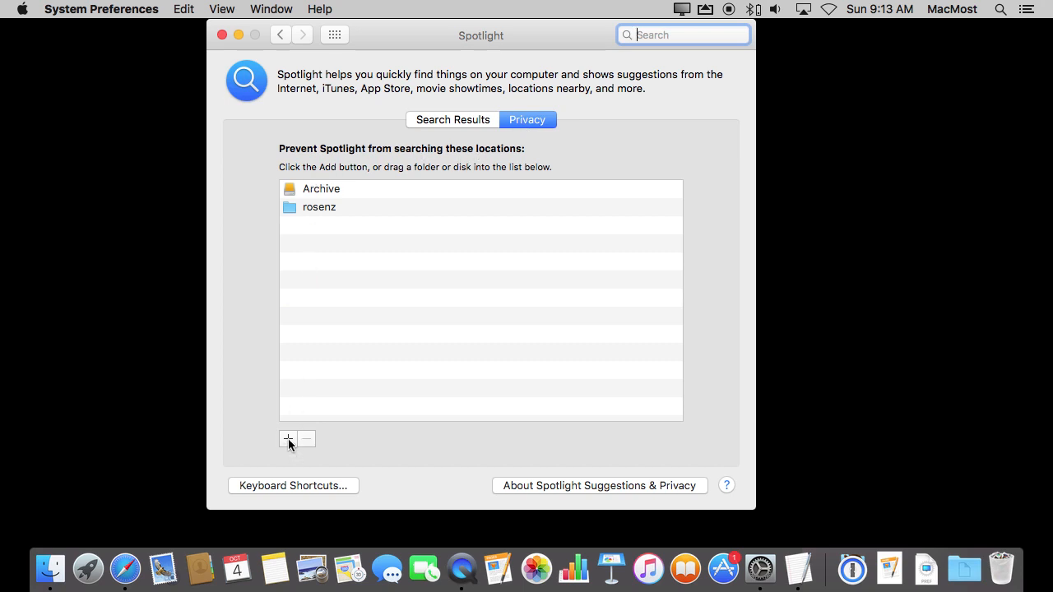
{"action": "left_click", "coordinate": [288, 438]}
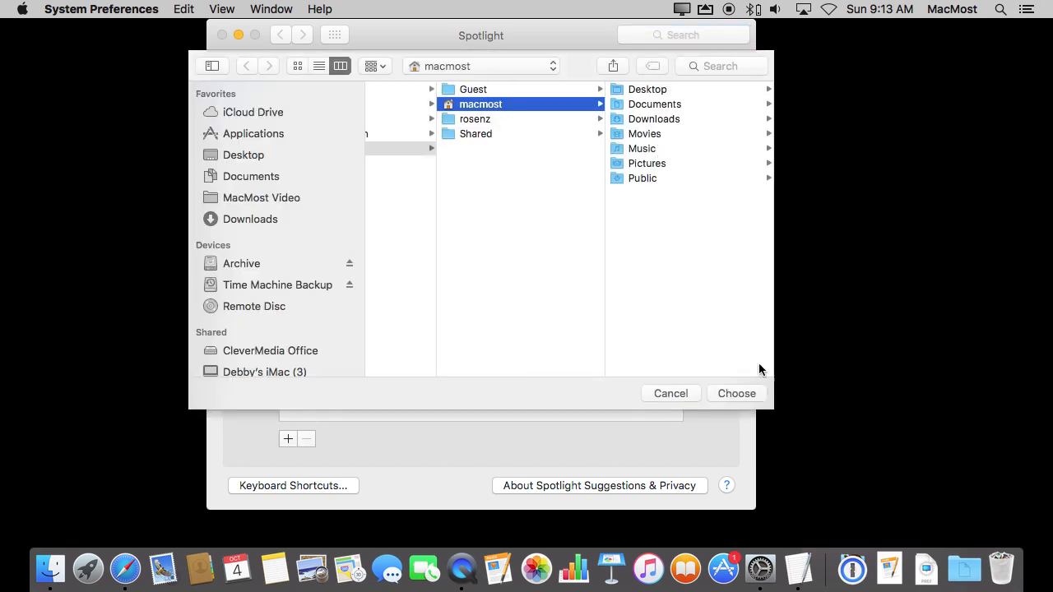
{"action": "left_click", "coordinate": [671, 393]}
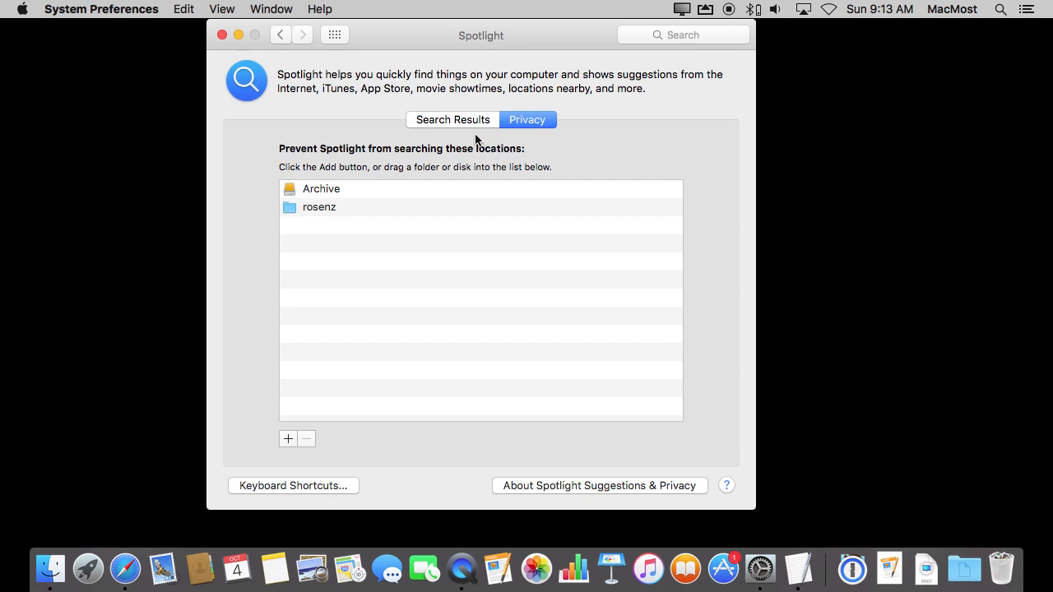
{"action": "mouse_move", "coordinate": [484, 120]}
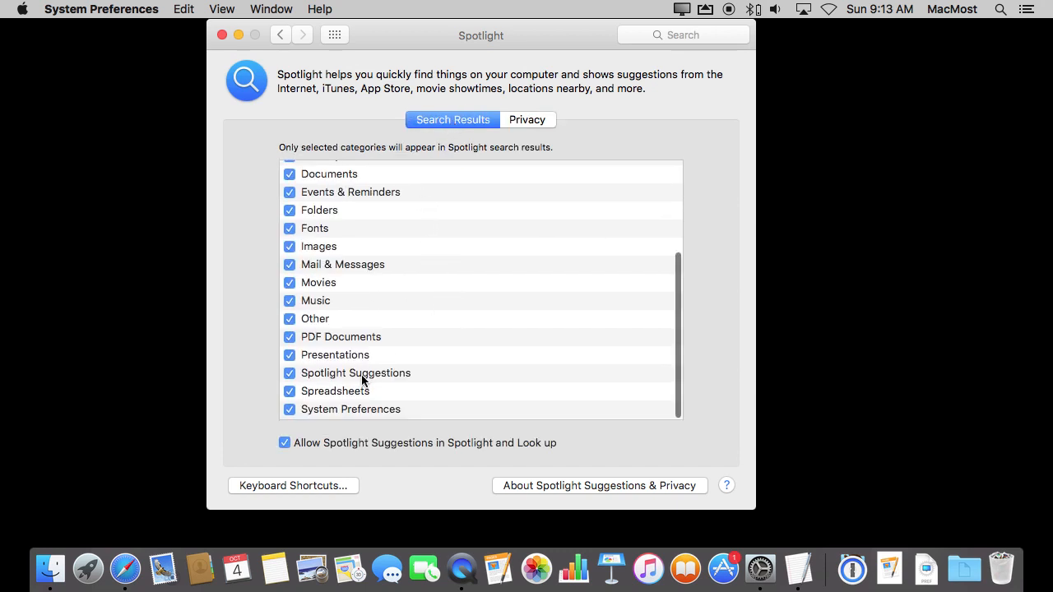
{"action": "scroll", "scroll_direction": "up", "scroll_amount": 3}
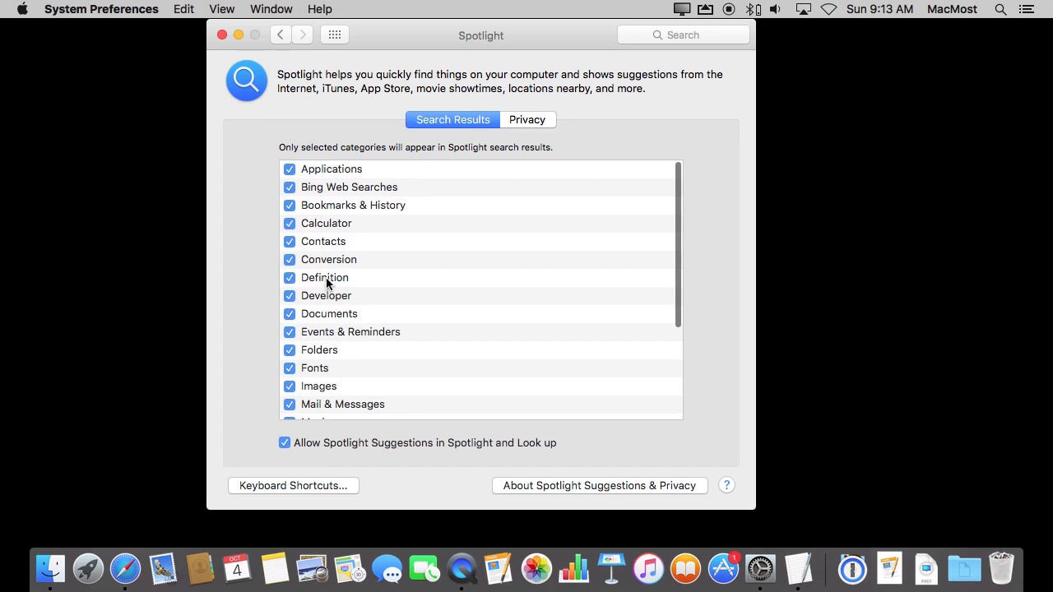